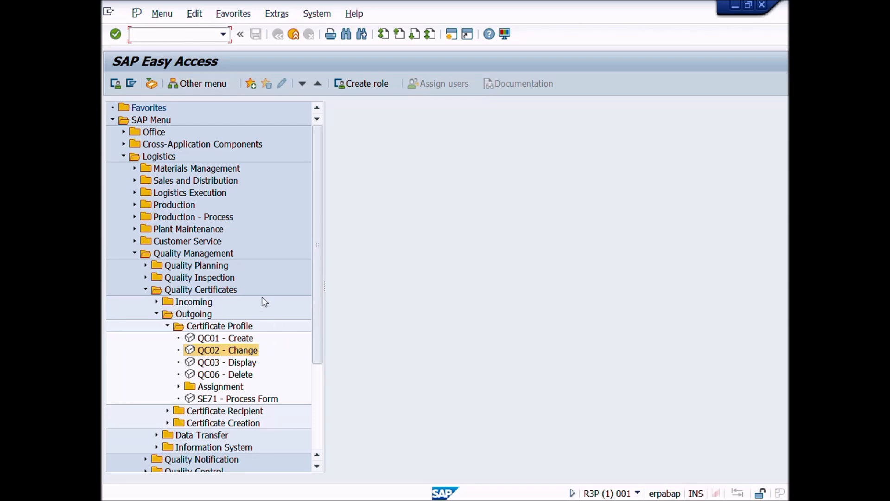
pyautogui.moveTo(200, 209)
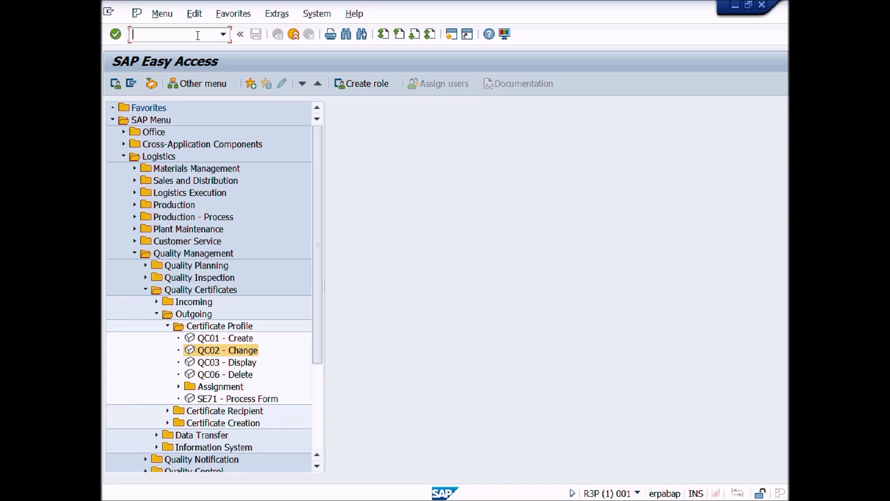
# Start transaction QC02 Change Certificate Profile from the command field
pyautogui.write('qc02')
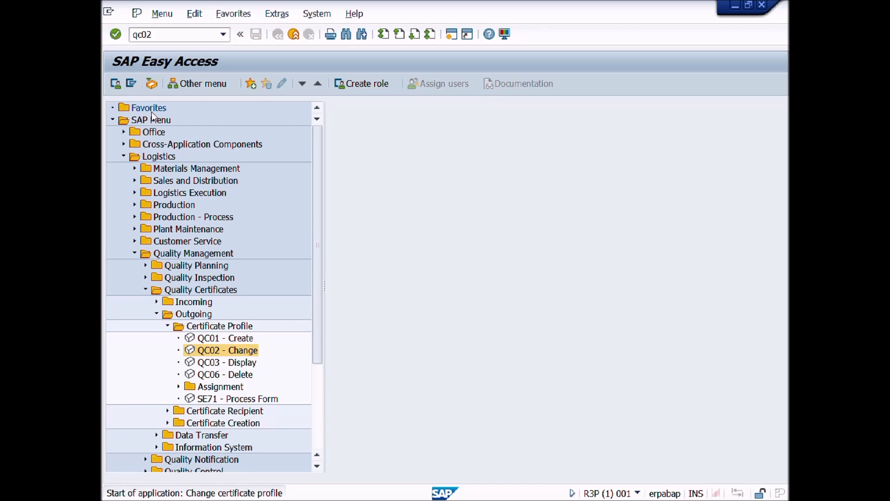
# Continue from the QC02 initial screen into the Header Data of profile QM_A_01, version 1
pyautogui.doubleClick(227, 350)
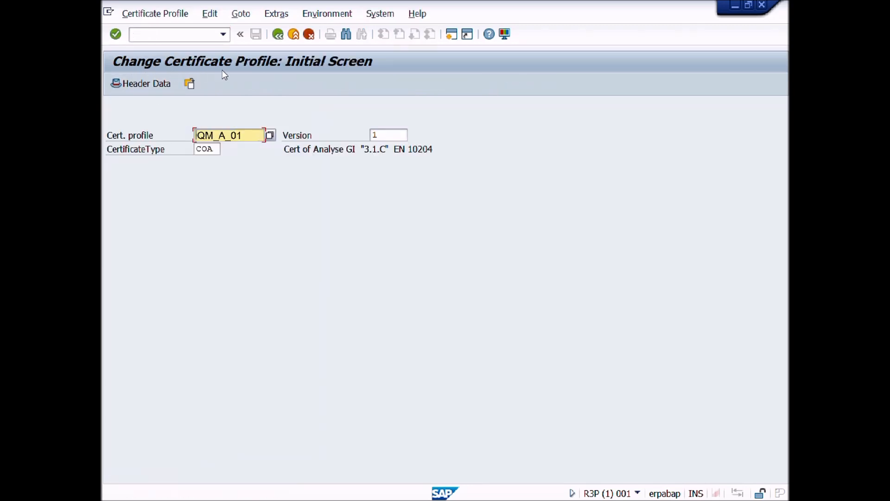
pyautogui.moveTo(297, 71)
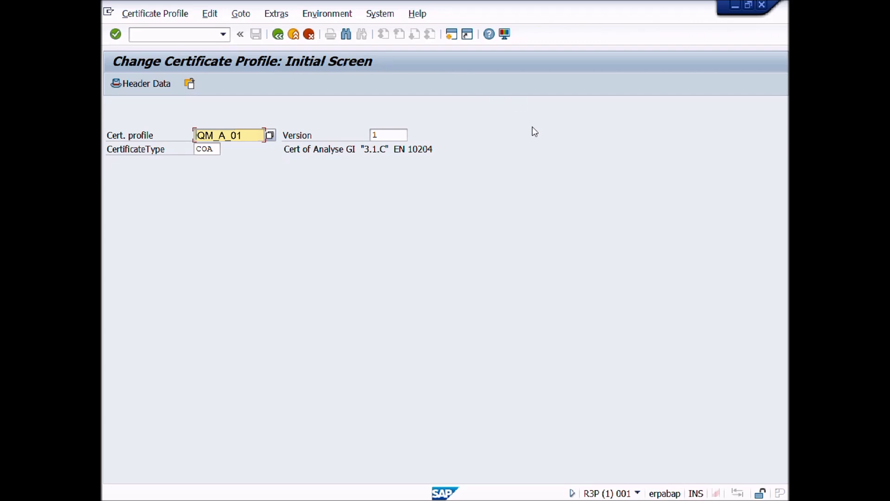
pyautogui.moveTo(359, 243)
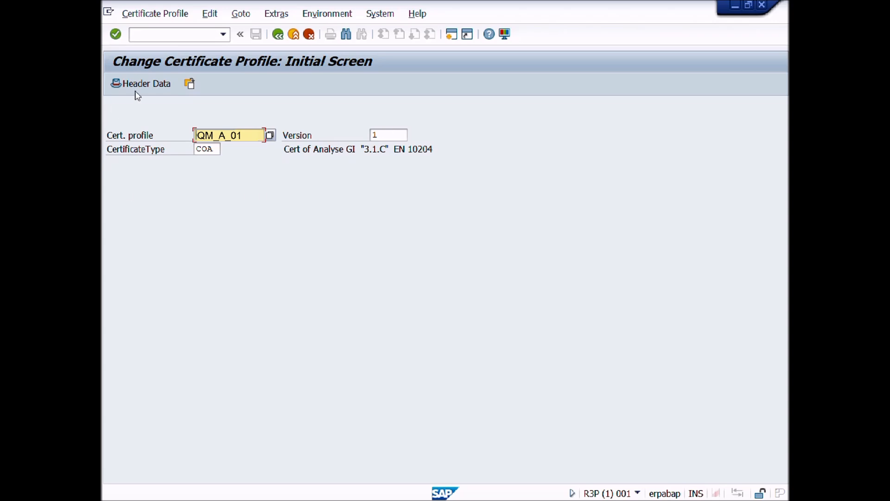
pyautogui.moveTo(162, 96)
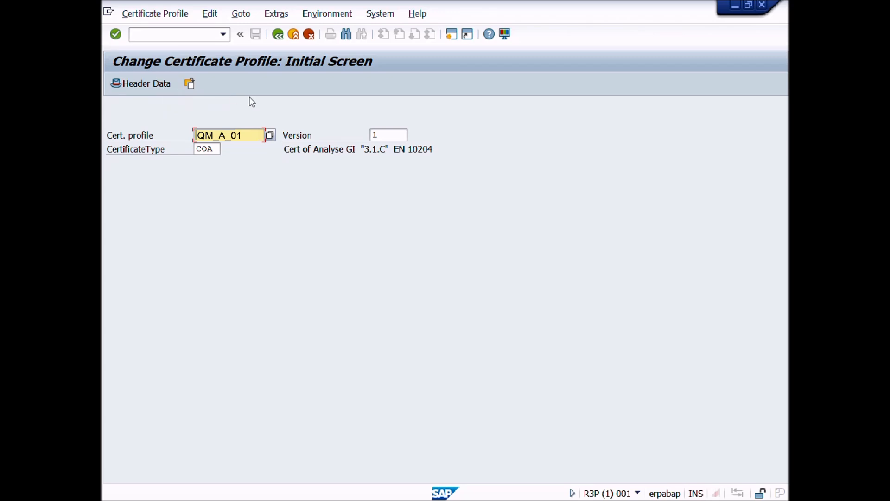
pyautogui.moveTo(191, 96)
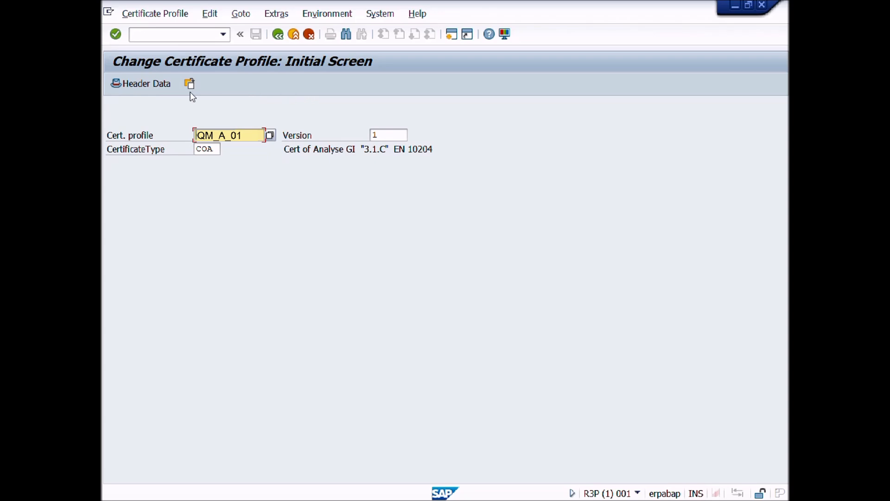
pyautogui.moveTo(144, 83)
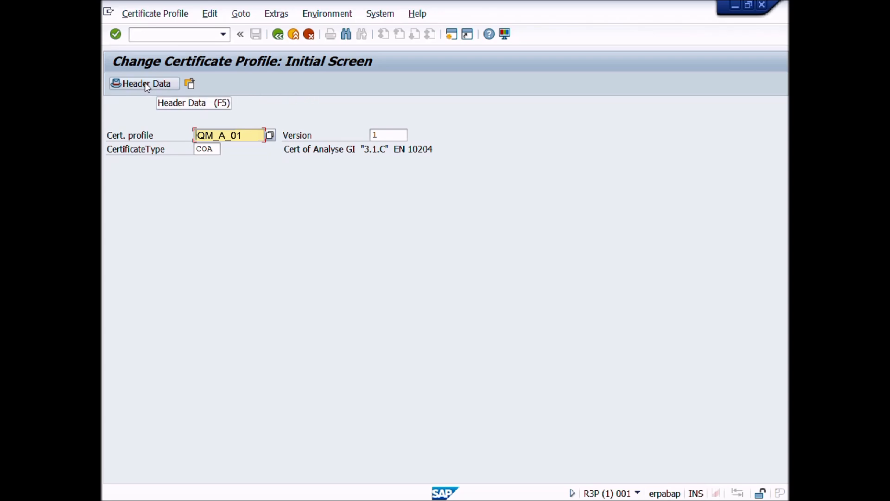
pyautogui.moveTo(156, 86)
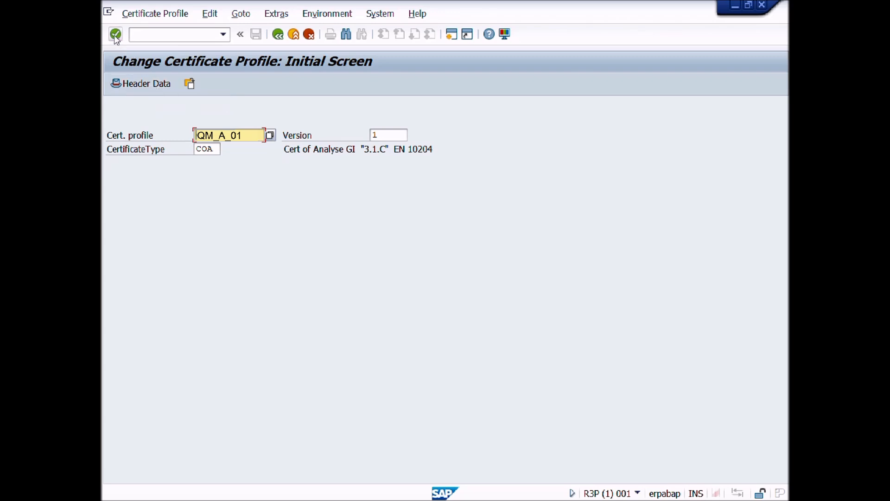
pyautogui.moveTo(115, 34)
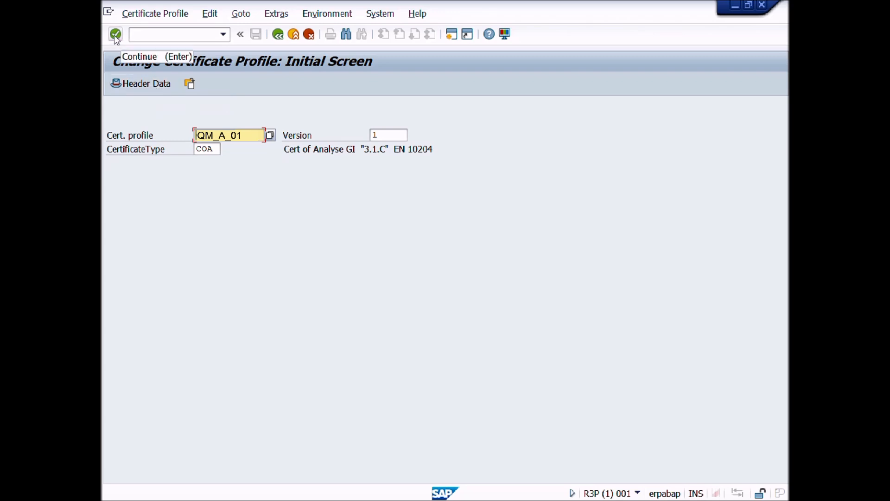
pyautogui.click(115, 34)
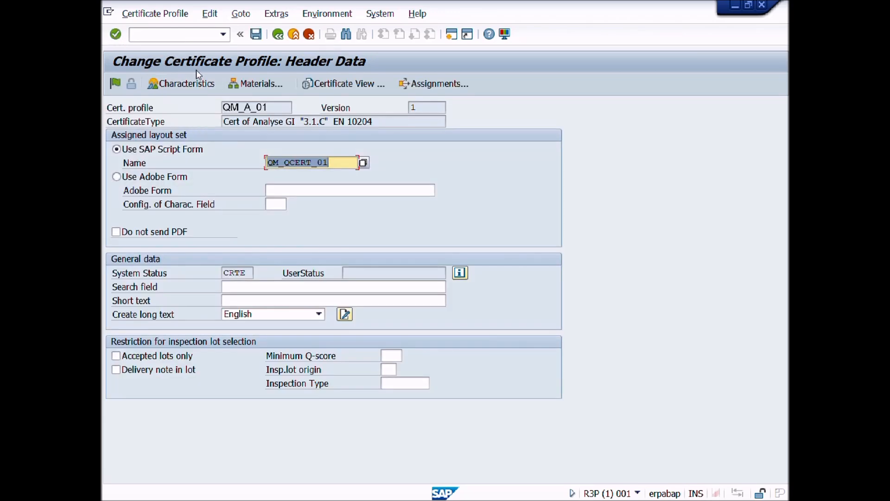
pyautogui.moveTo(330, 67)
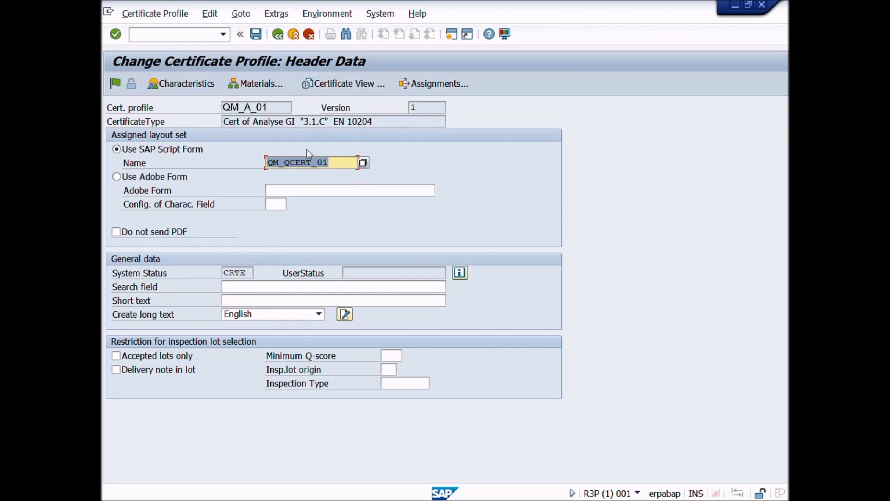
pyautogui.moveTo(273, 318)
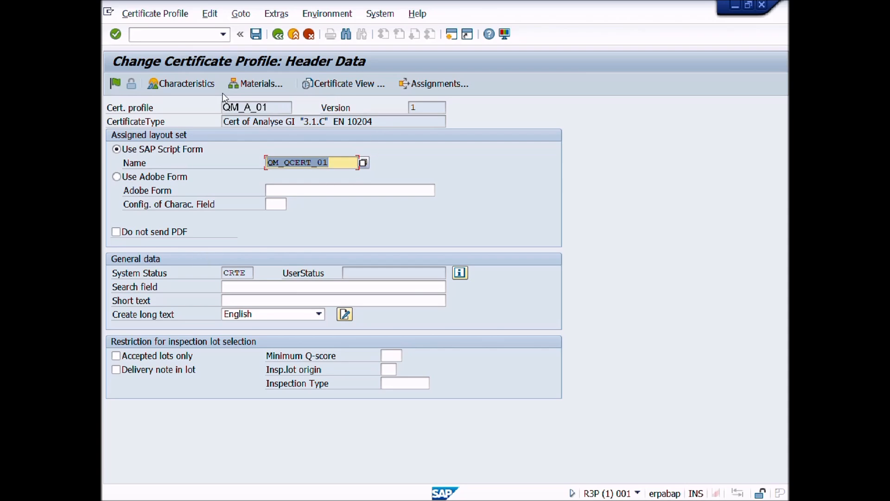
pyautogui.click(181, 84)
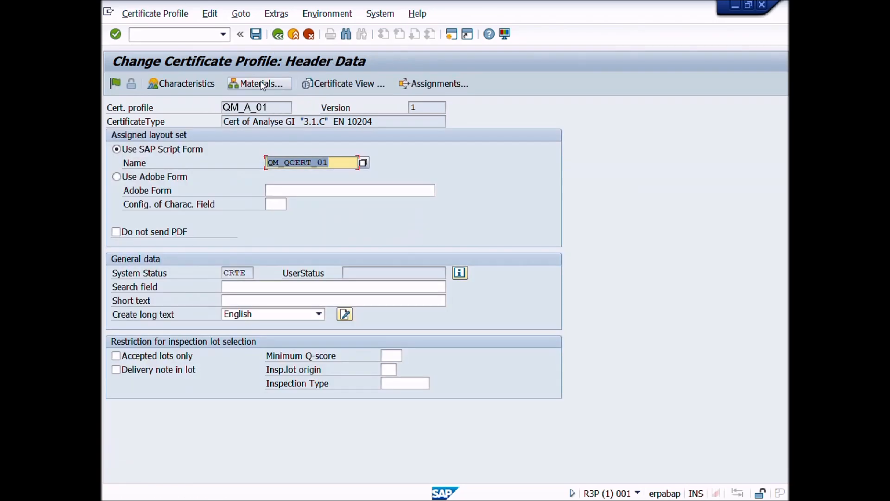
pyautogui.click(260, 84)
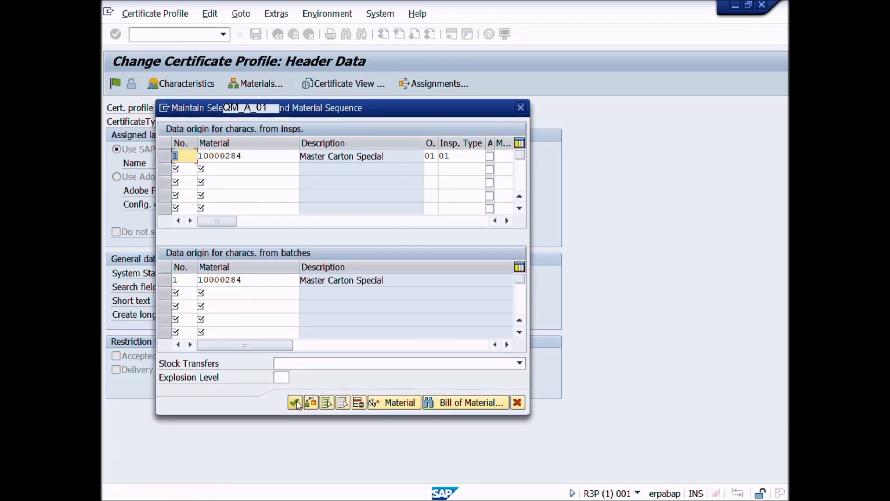
pyautogui.click(295, 402)
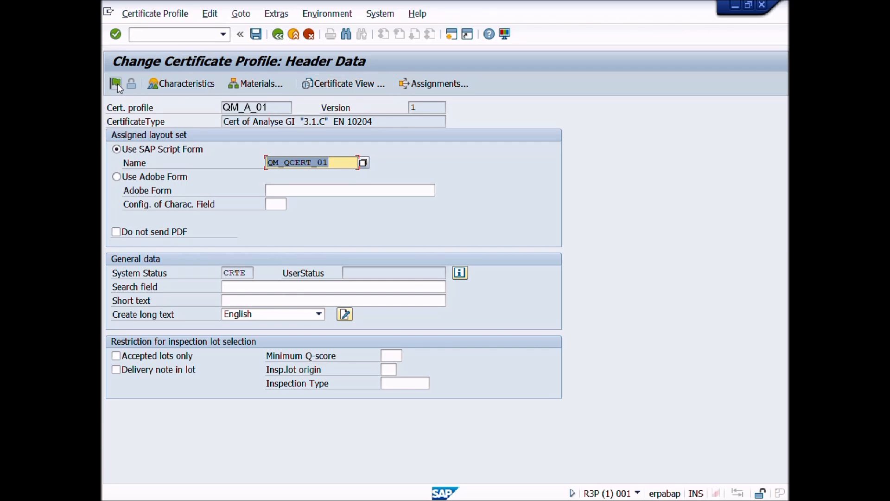
pyautogui.moveTo(116, 84)
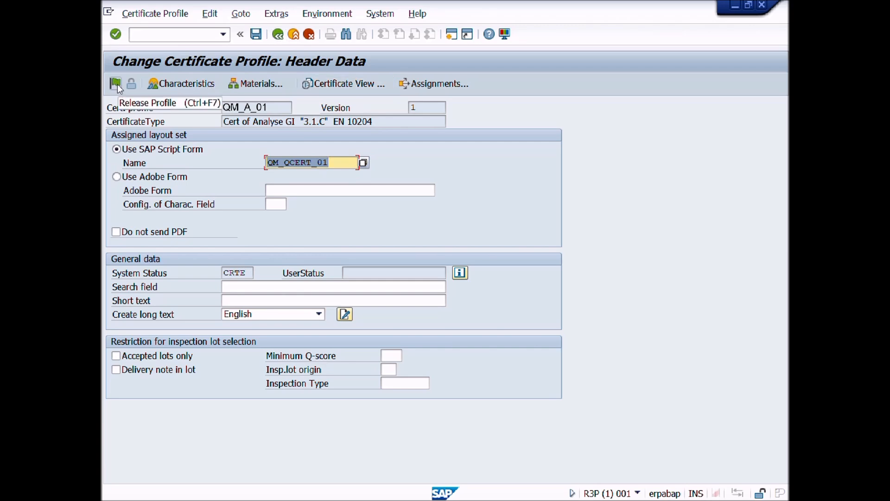
# Release profile QM_A_01 to system status REL and save it
pyautogui.click(116, 83)
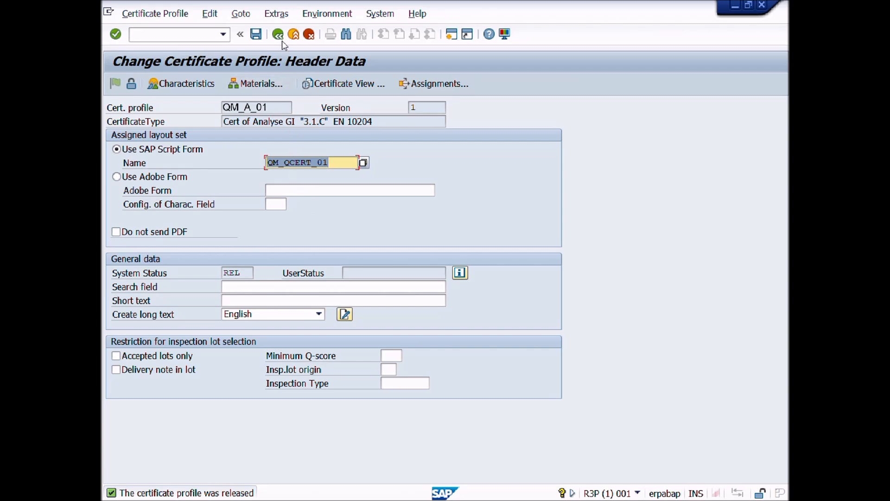
pyautogui.moveTo(256, 35)
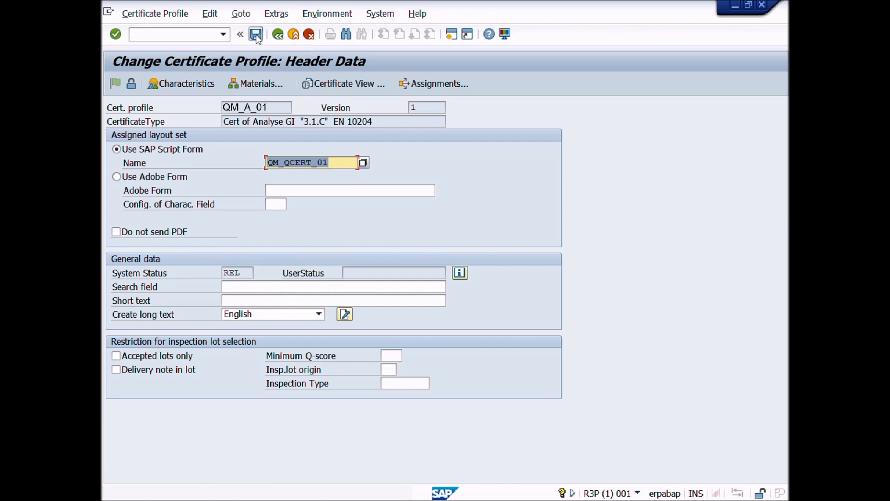
pyautogui.click(239, 34)
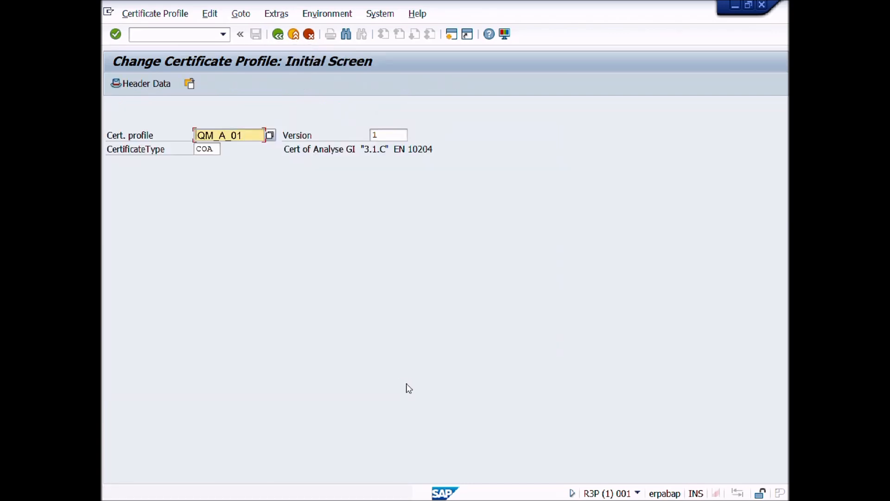